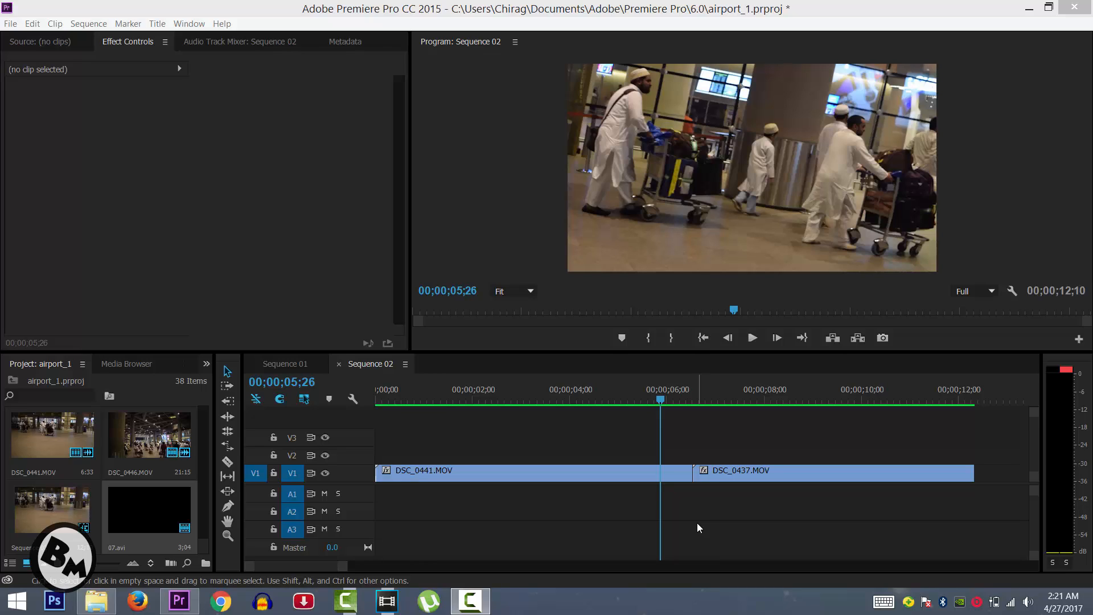
{"action": "mouse_move", "coordinate": [709, 533]}
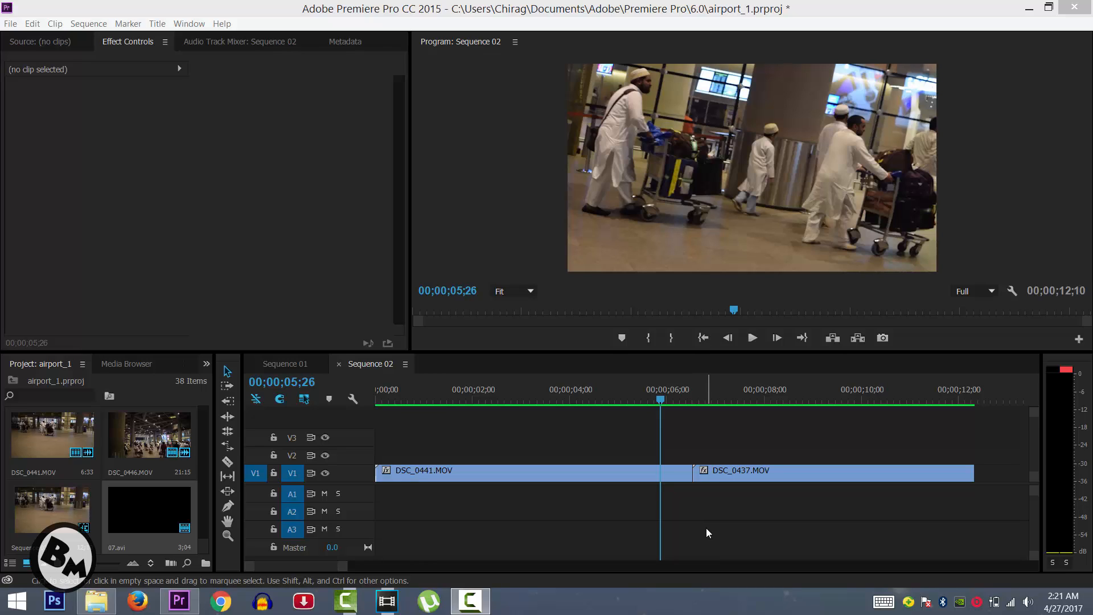
{"action": "mouse_move", "coordinate": [702, 540]}
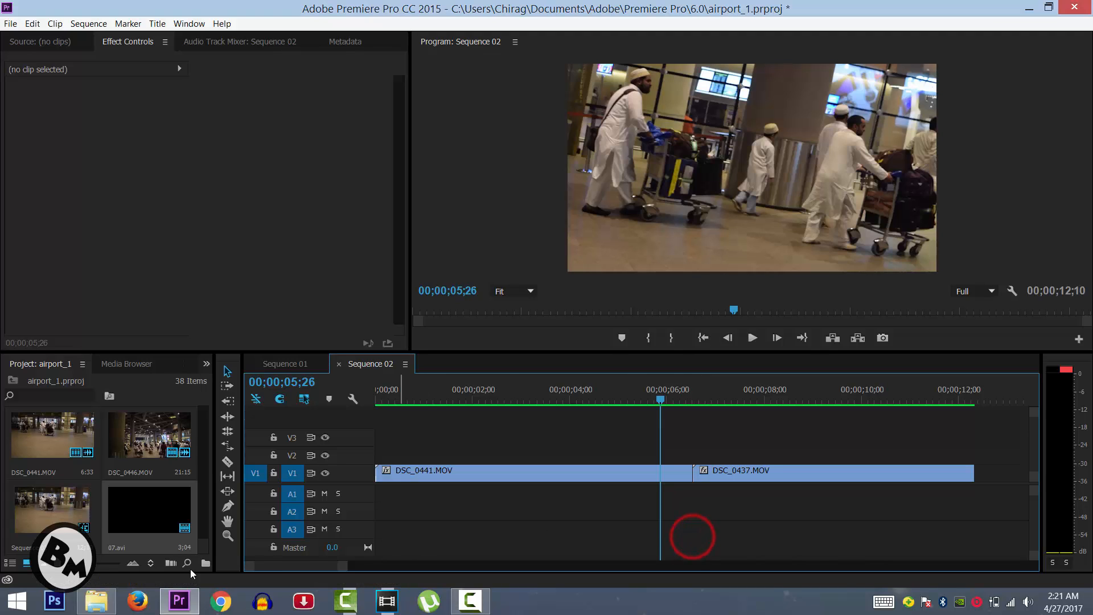
Step: Find the 07.avi circle matte in Explorer's Circles folder, switching back and forth with Premiere
{"action": "left_click", "coordinate": [96, 600]}
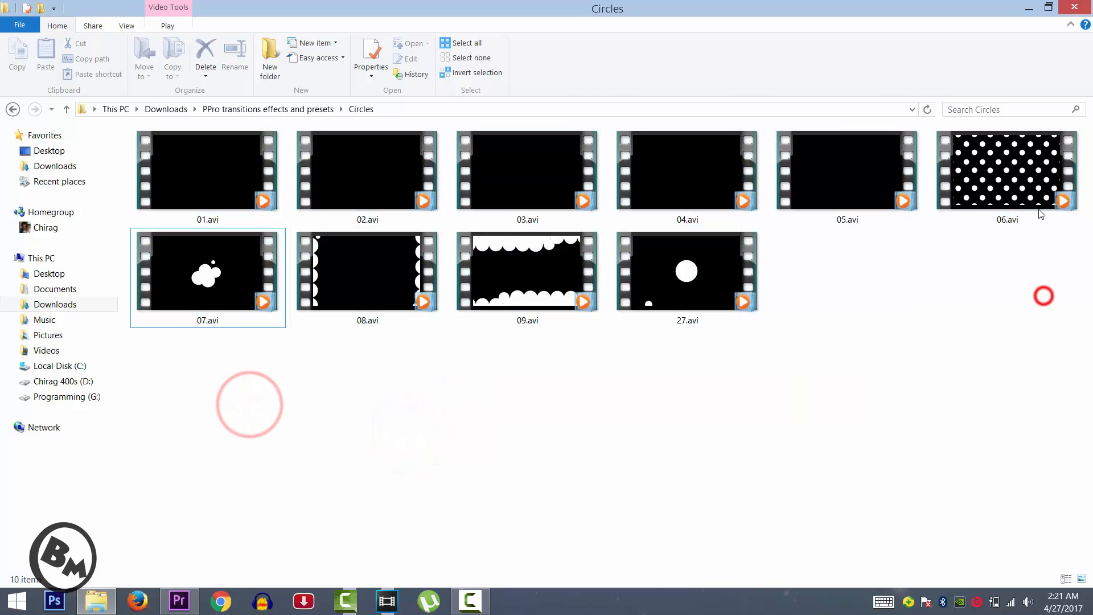
{"action": "mouse_move", "coordinate": [206, 294]}
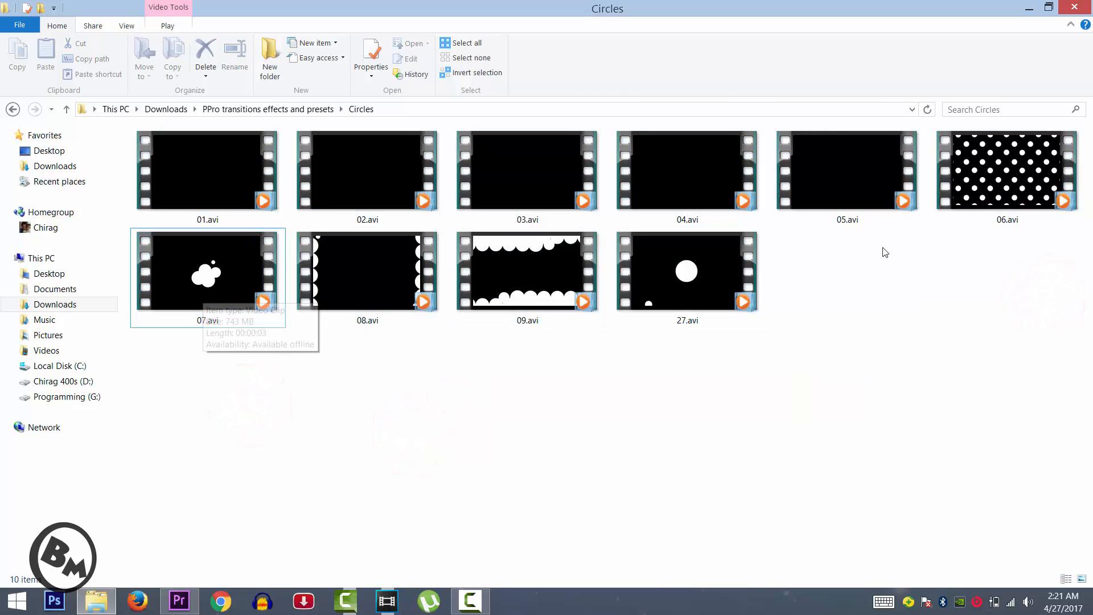
{"action": "left_click", "coordinate": [178, 600]}
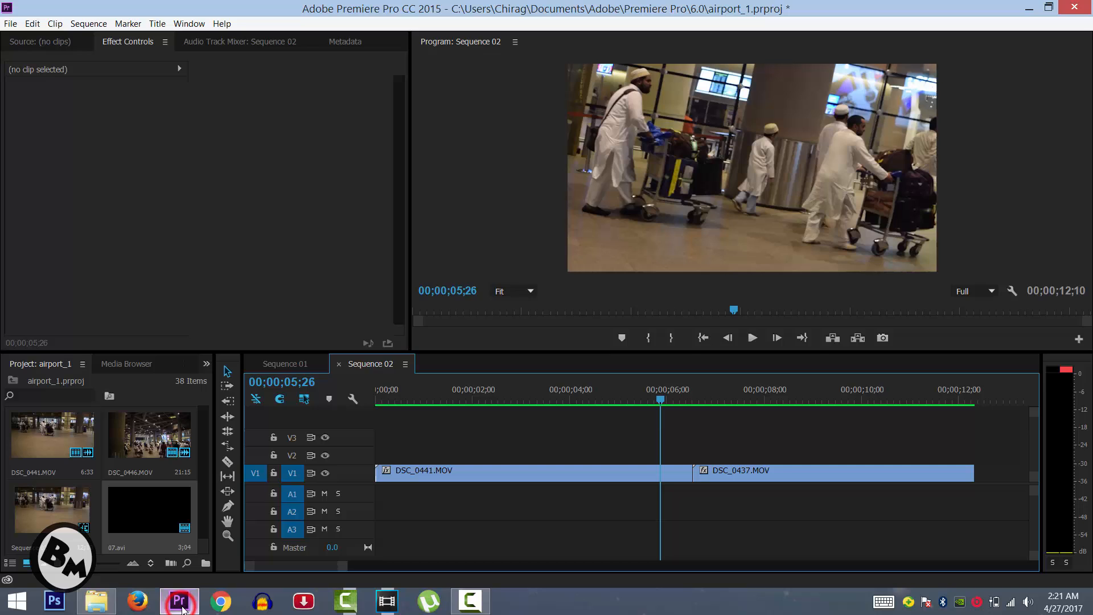
{"action": "left_click", "coordinate": [96, 601]}
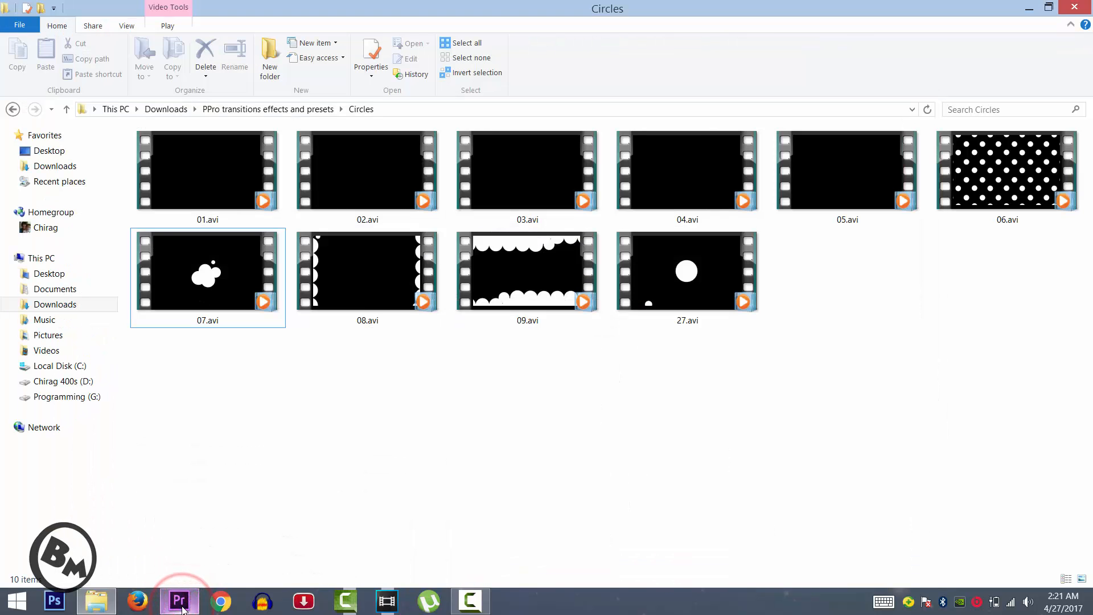
{"action": "left_click", "coordinate": [179, 600]}
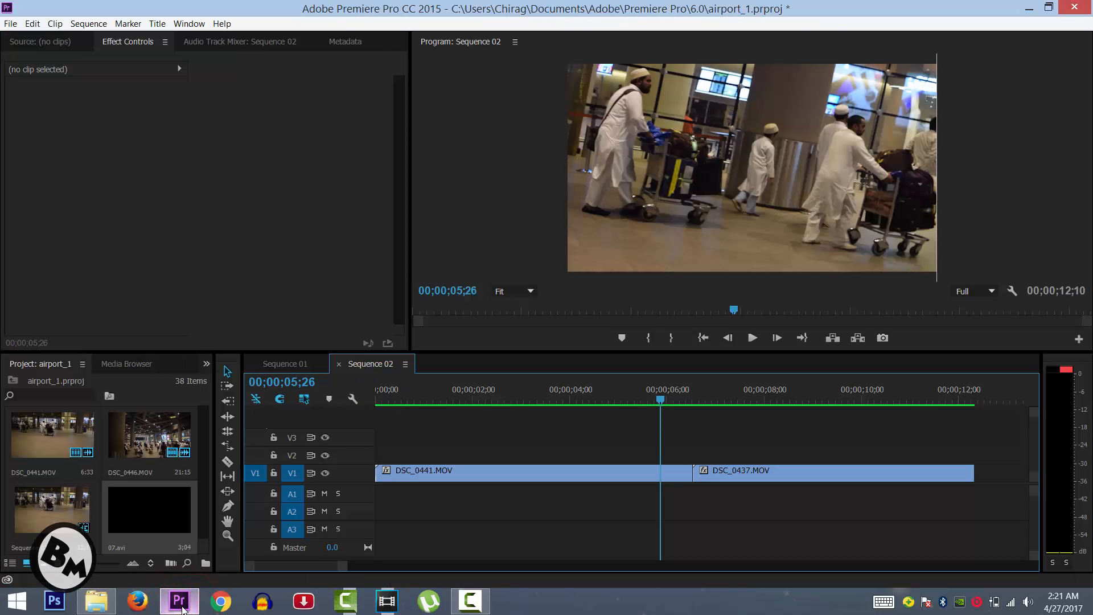
{"action": "left_click", "coordinate": [96, 600]}
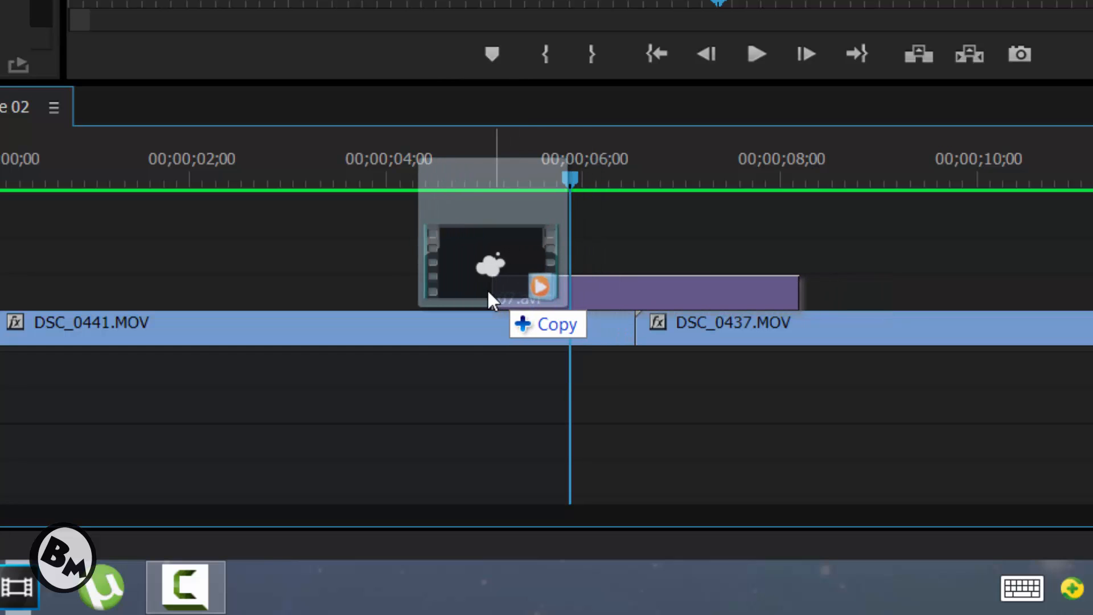
Step: Drop 07.avi above DSC_0437.MOV and align it near the 4-second mark
{"action": "left_click_drag", "start_coordinate": [492, 289], "coordinate": [342, 289]}
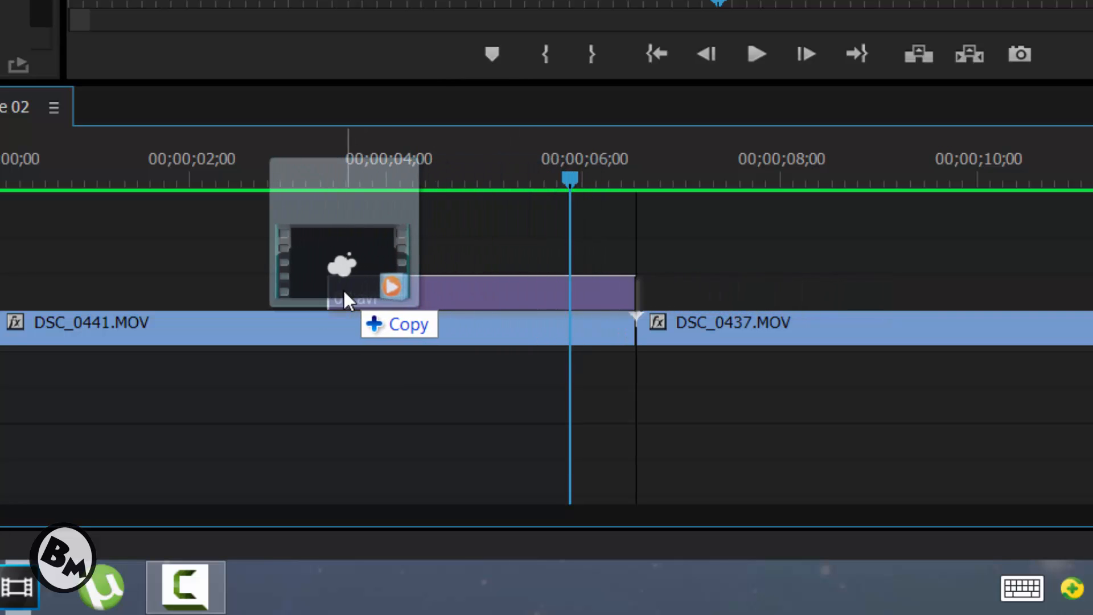
{"action": "left_click_drag", "start_coordinate": [342, 285], "coordinate": [565, 286]}
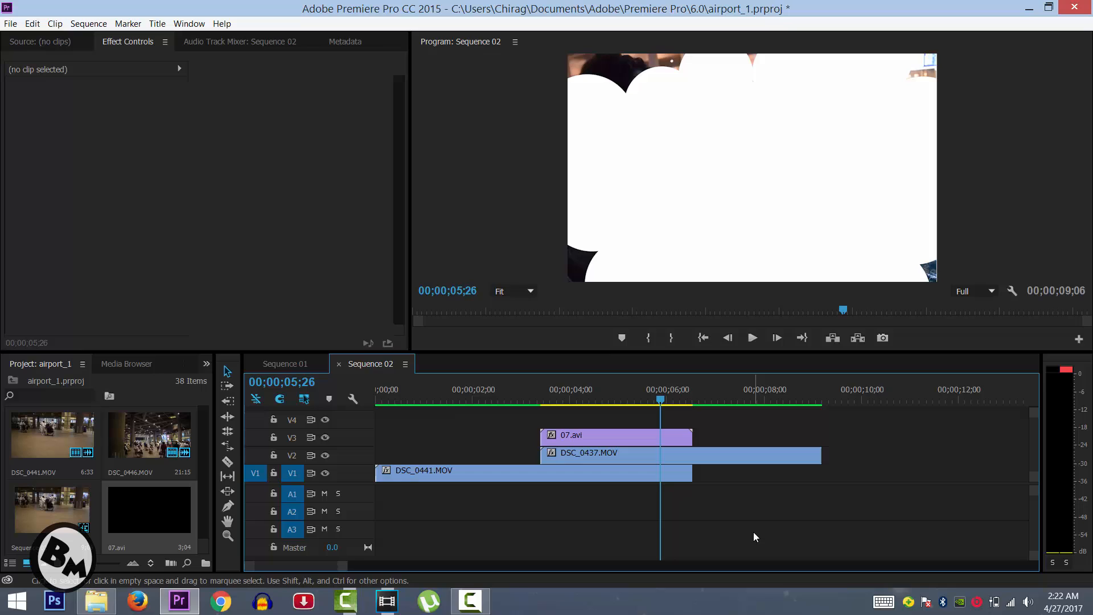
{"action": "mouse_move", "coordinate": [757, 529]}
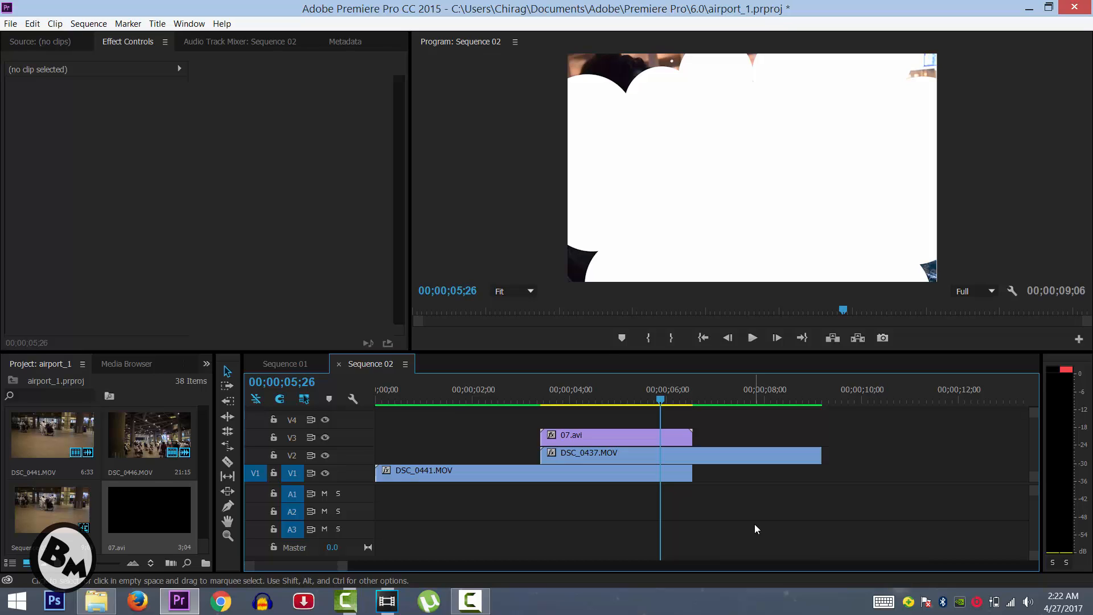
{"action": "mouse_move", "coordinate": [598, 451]}
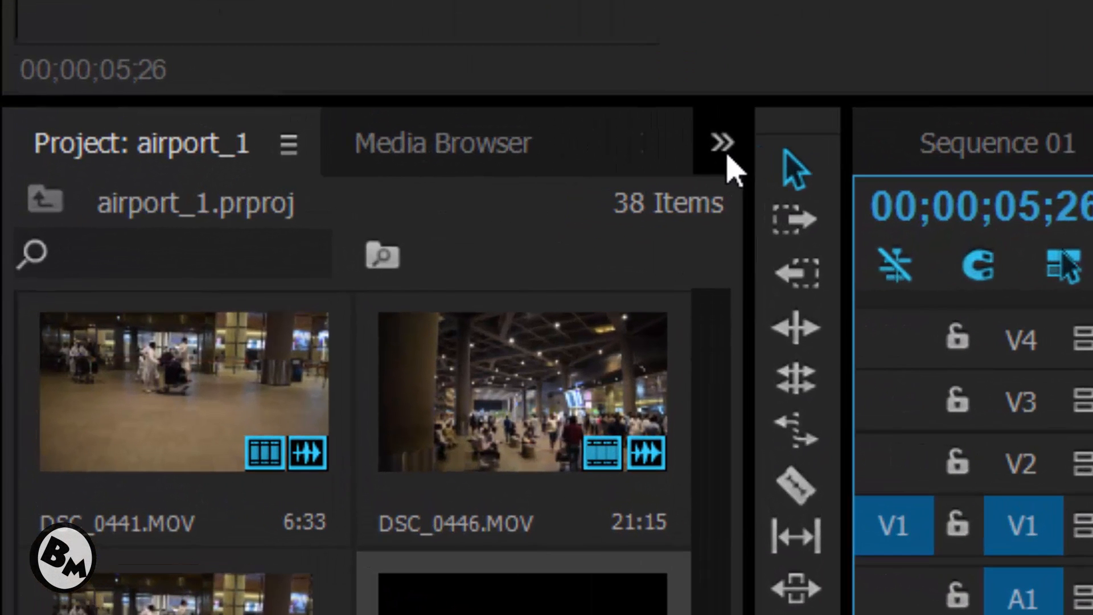
Step: Search the Effects panel for 'track' and reveal Track Matte Key under Video Effects > Keying
{"action": "left_click", "coordinate": [721, 140]}
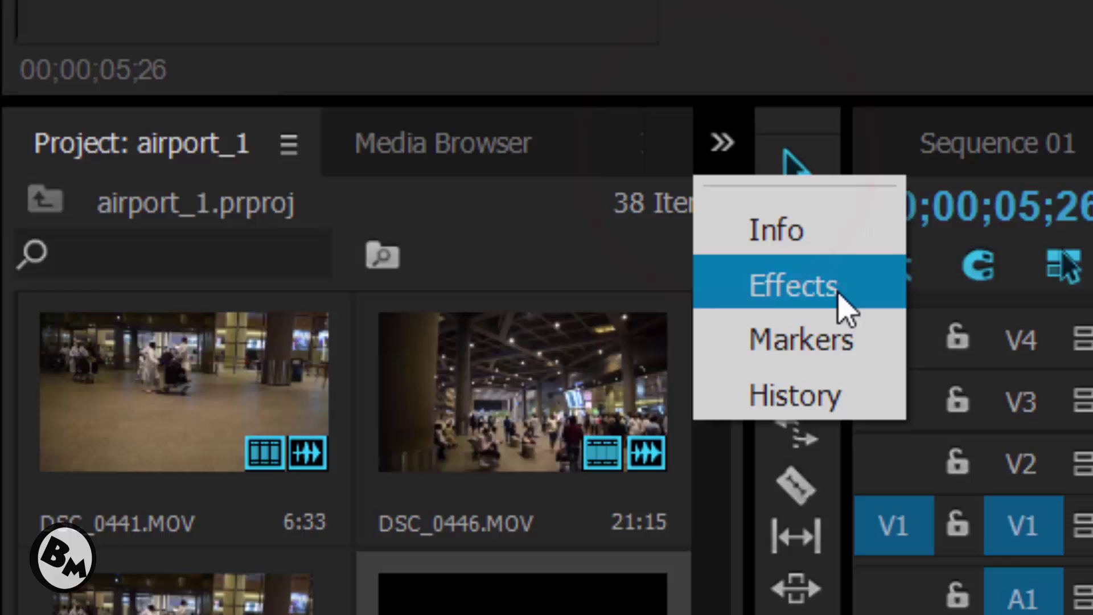
{"action": "left_click", "coordinate": [792, 287]}
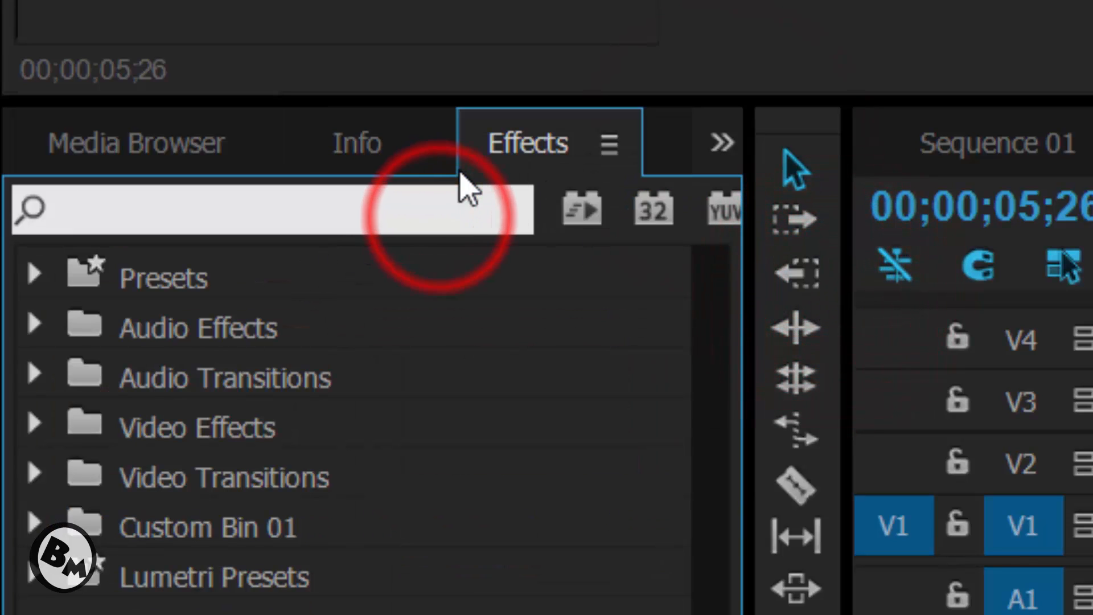
{"action": "type", "text": "t"}
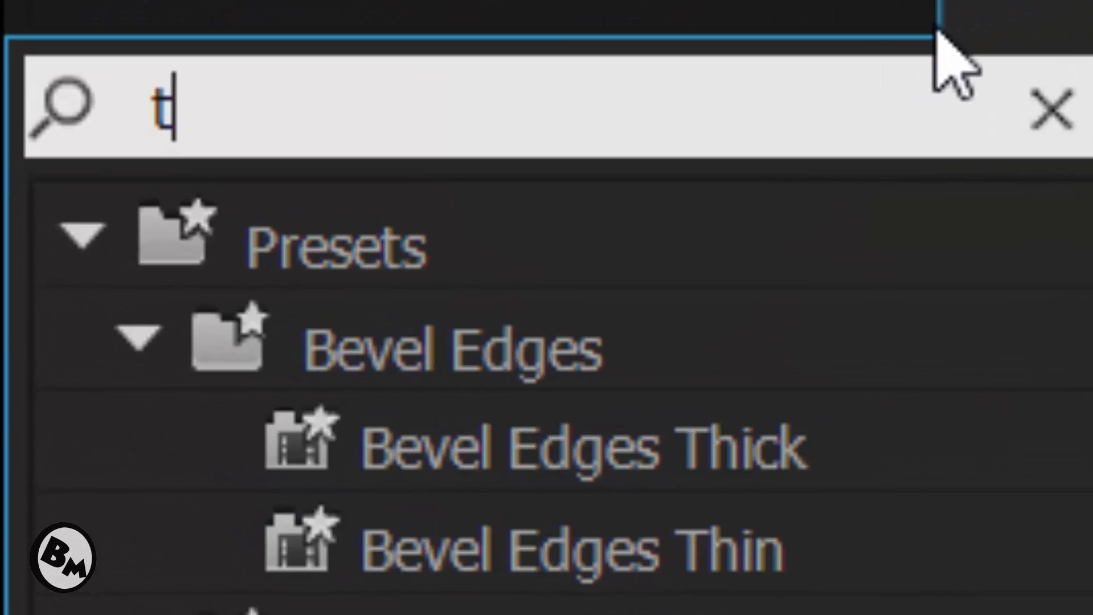
{"action": "type", "text": "rack"}
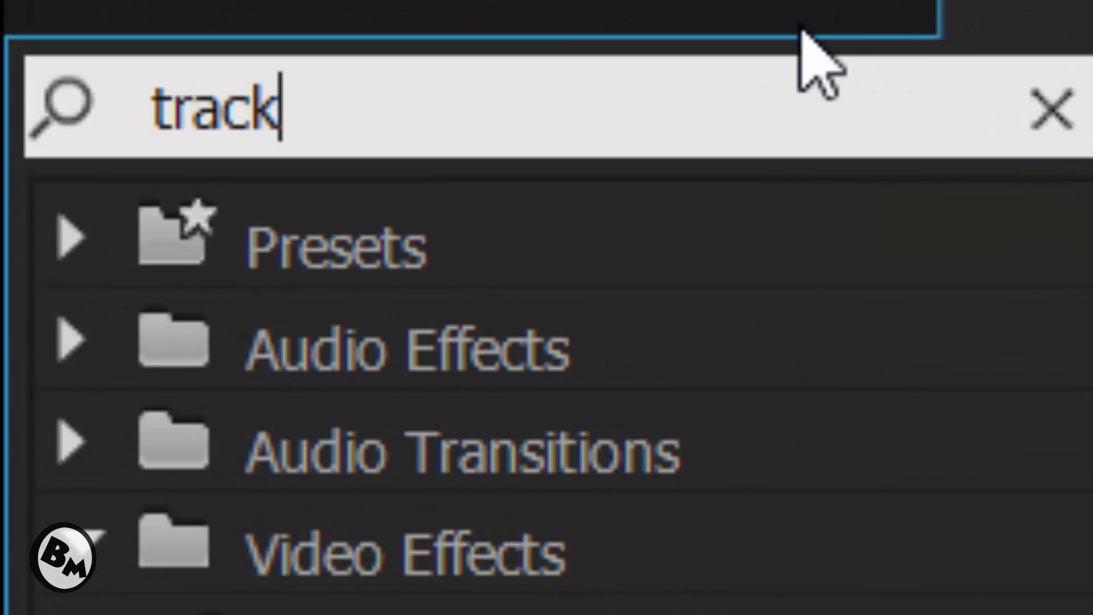
{"action": "left_click", "coordinate": [71, 535]}
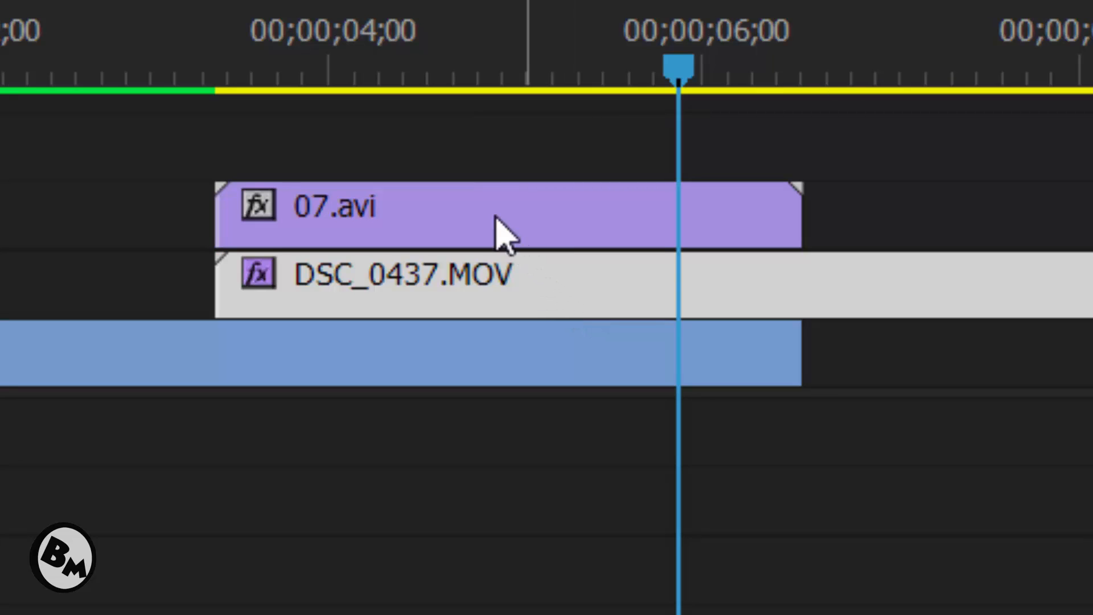
Step: Set DSC_0437.MOV's Track Matte Key Matte option to Video 3
{"action": "left_click", "coordinate": [511, 124]}
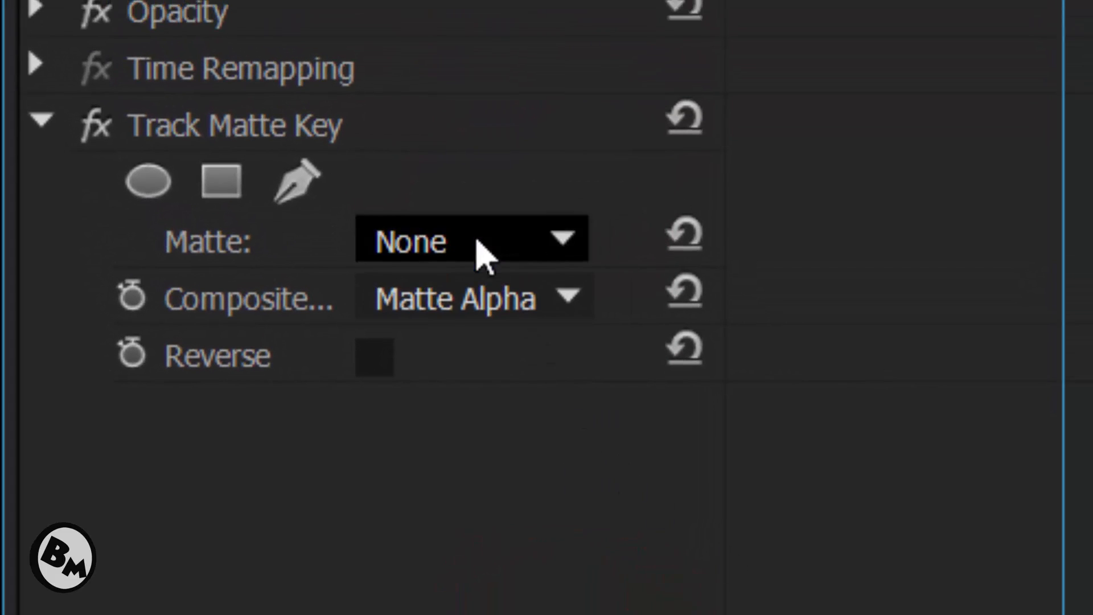
{"action": "left_click", "coordinate": [482, 248]}
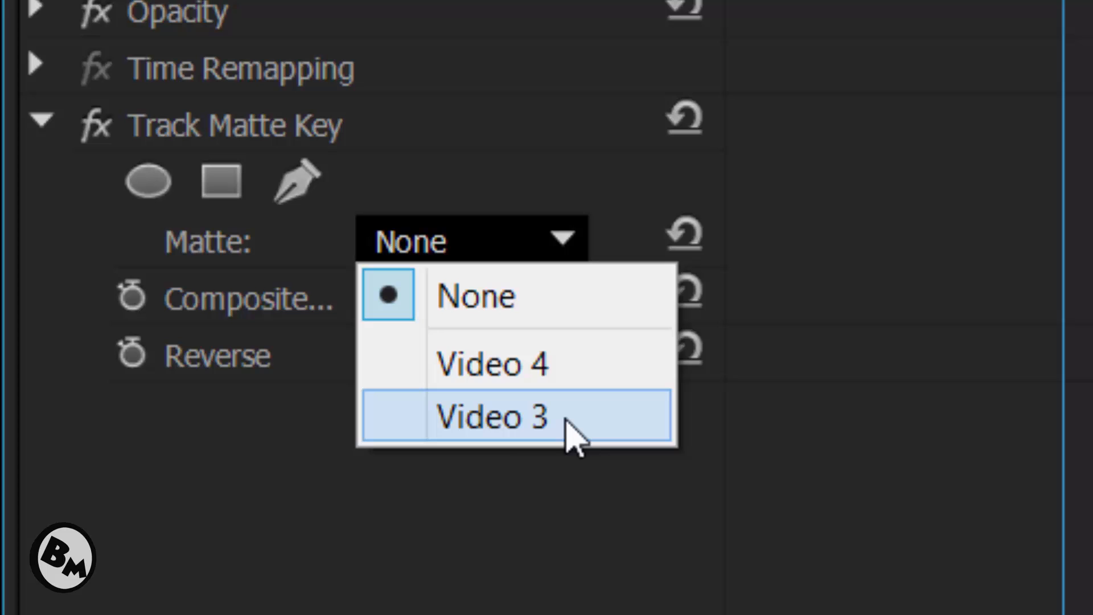
{"action": "left_click", "coordinate": [495, 417]}
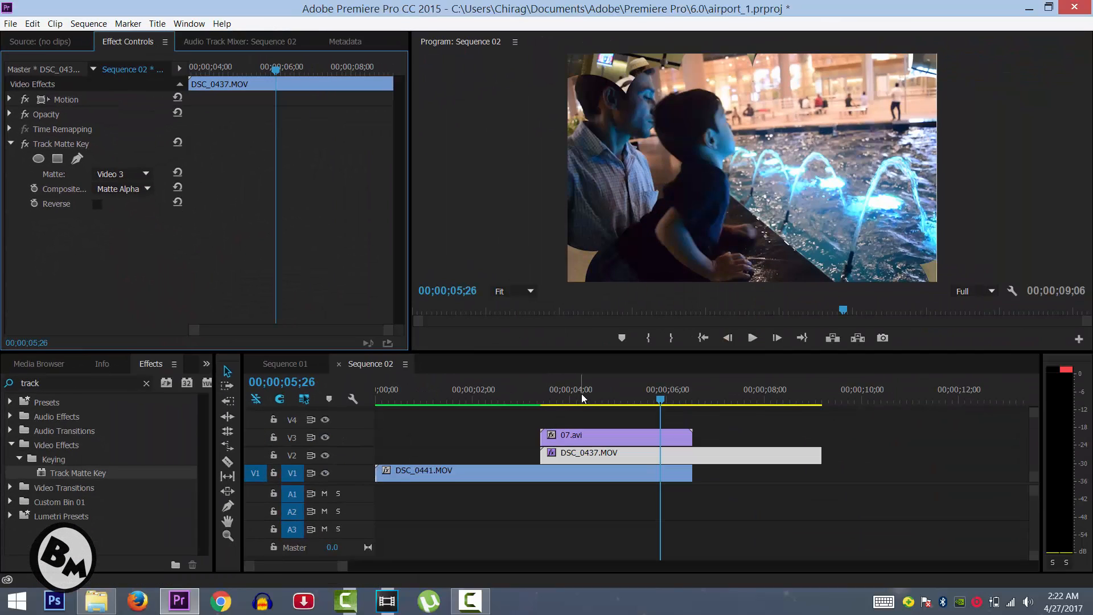
{"action": "left_click", "coordinate": [509, 399]}
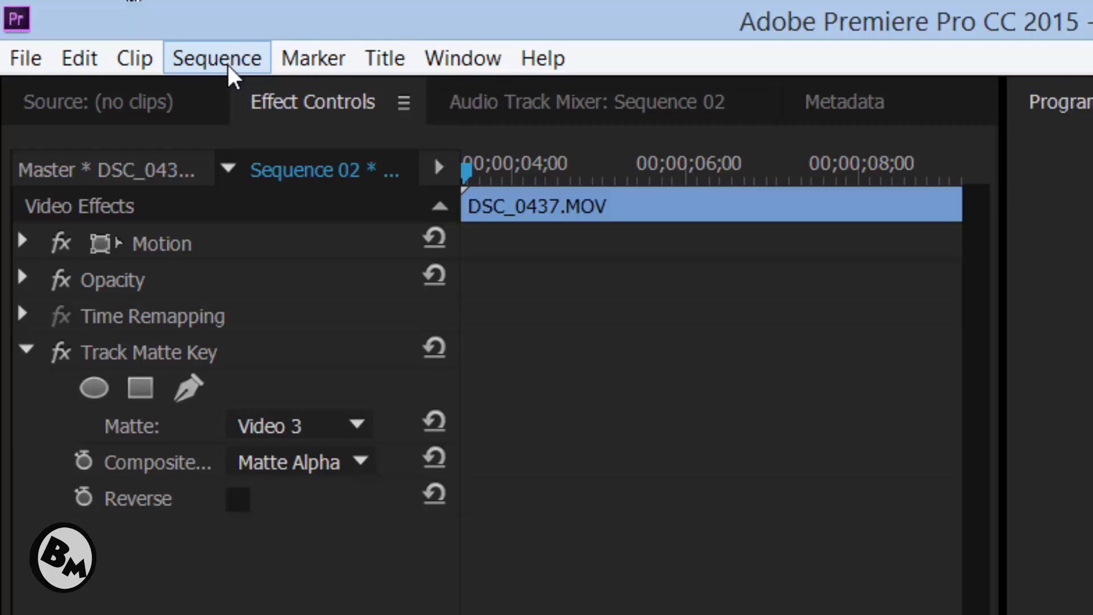
Step: Render Sequence 02 In to Out, then play and stop the circle matte preview
{"action": "left_click", "coordinate": [217, 57]}
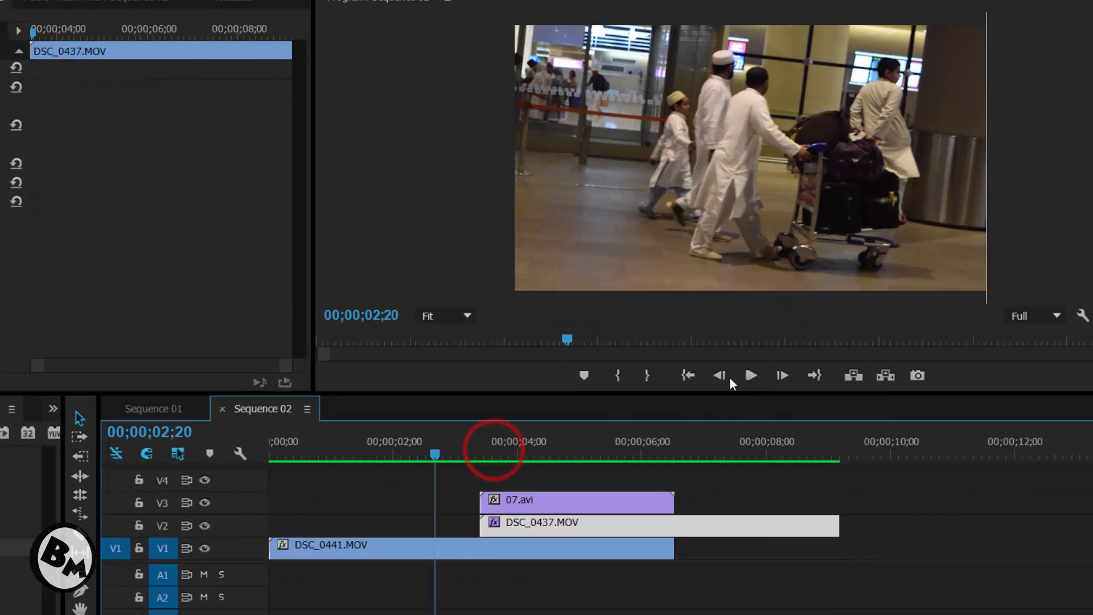
{"action": "left_click", "coordinate": [751, 376]}
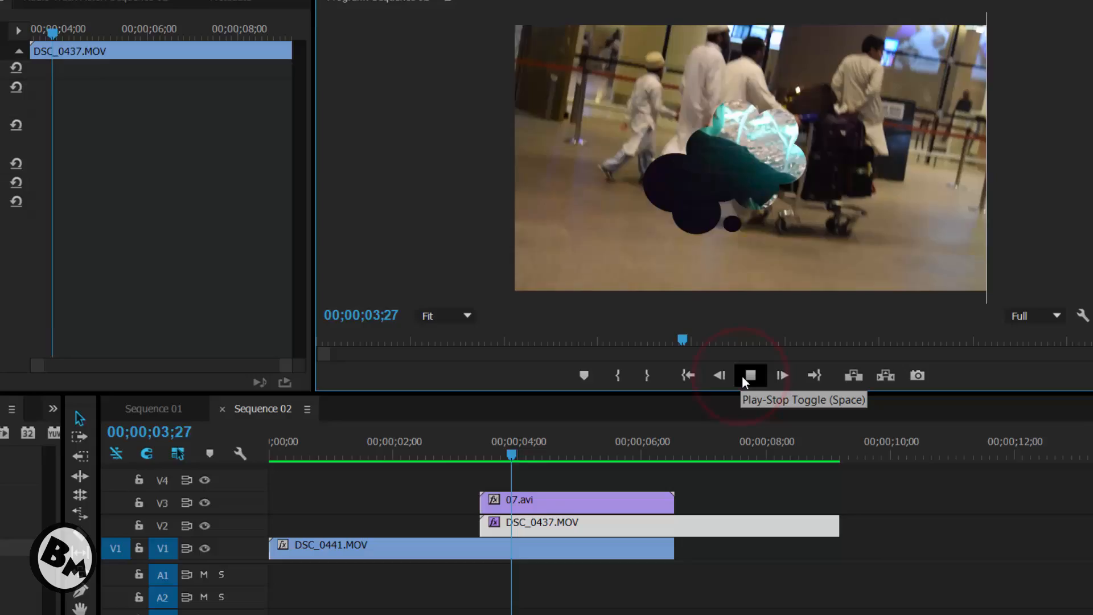
{"action": "left_click", "coordinate": [751, 375]}
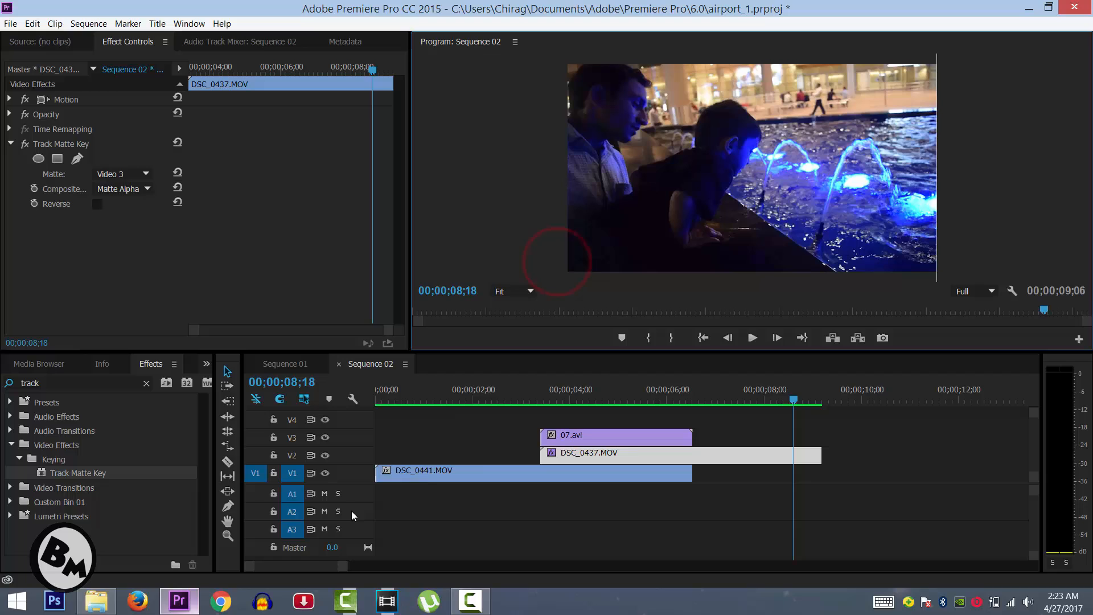
Step: Replace the 07.avi matte with 09.avi and render In to Out again
{"action": "left_click_drag", "start_coordinate": [614, 435], "coordinate": [563, 418]}
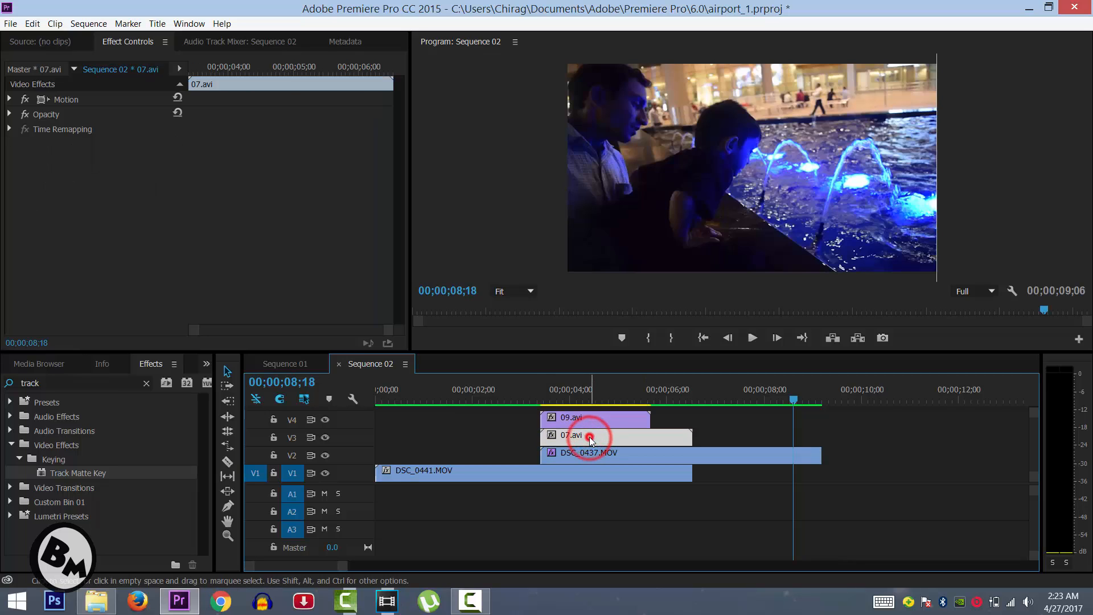
{"action": "right_click", "coordinate": [591, 437]}
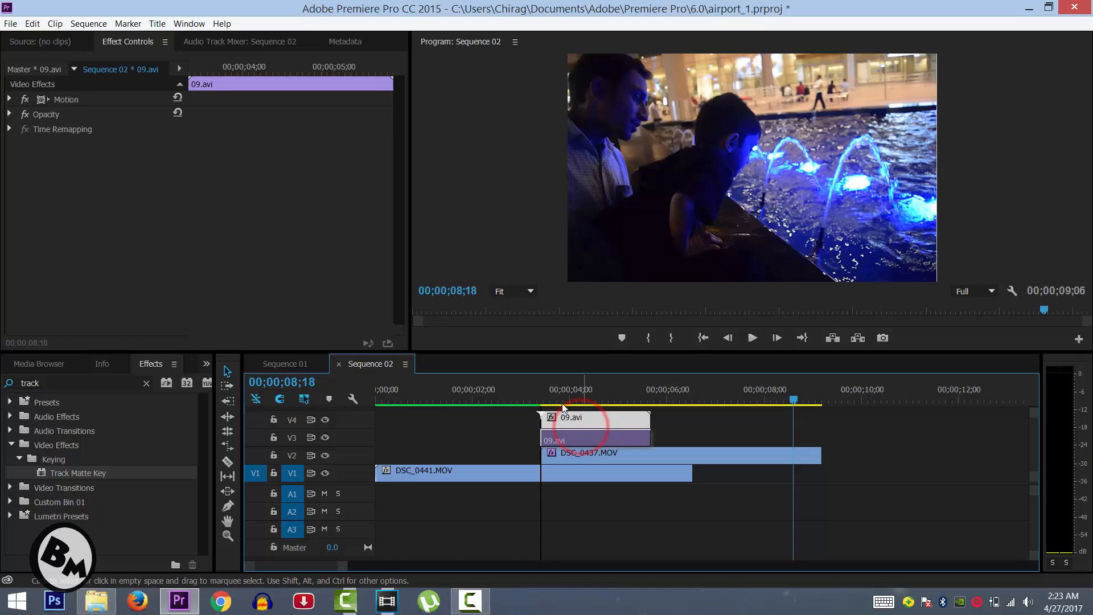
{"action": "left_click", "coordinate": [89, 23]}
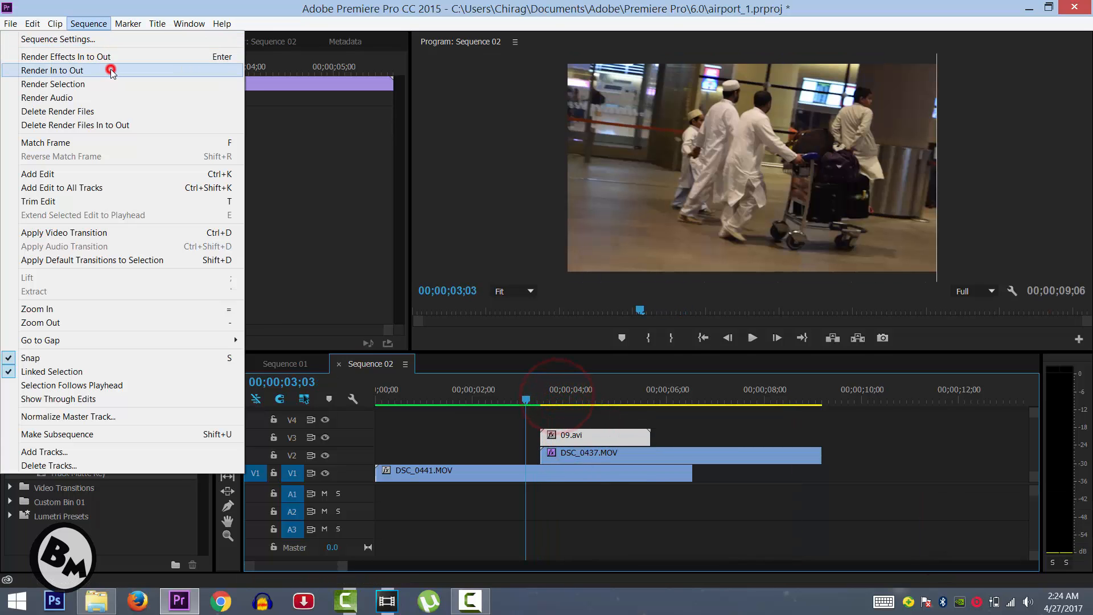
{"action": "left_click", "coordinate": [52, 71]}
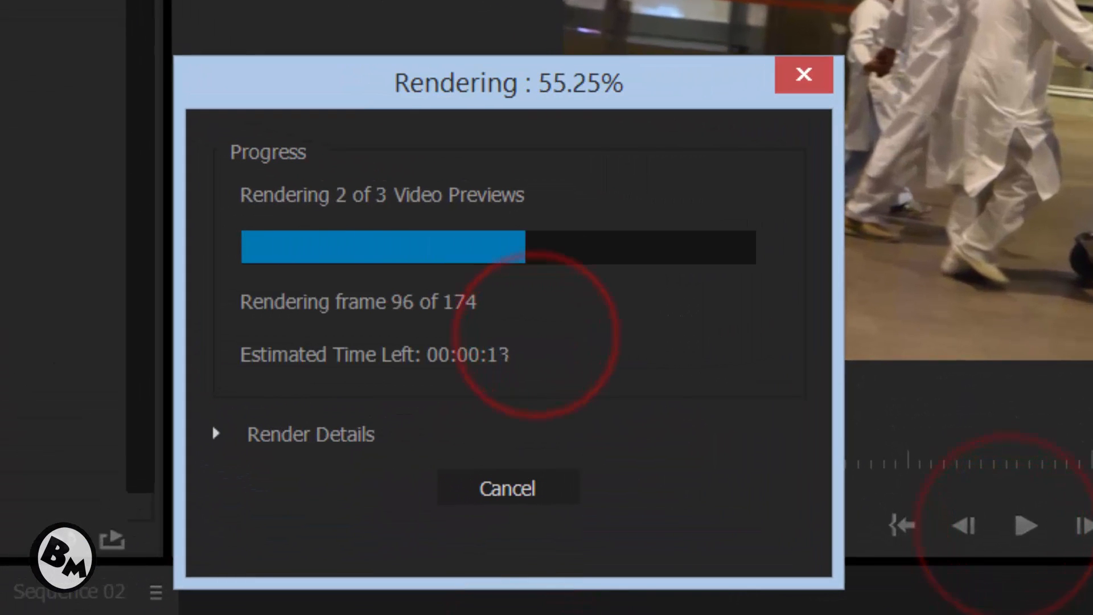